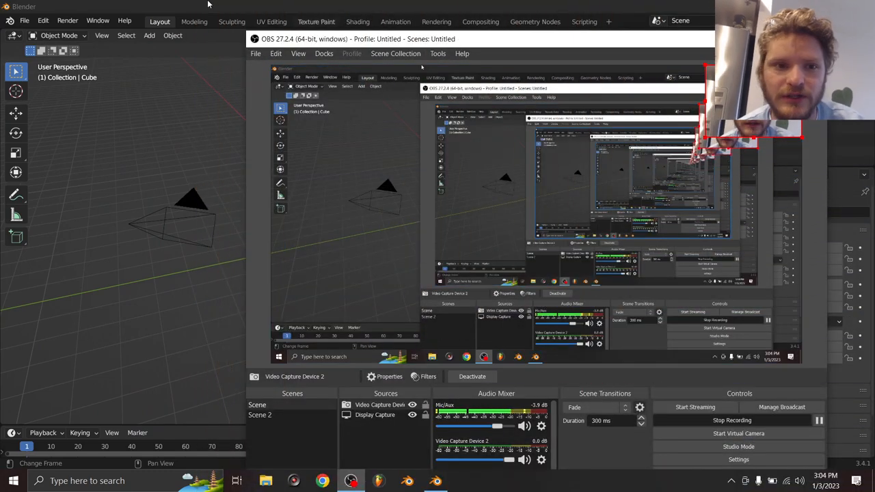
In the Geometry Nodes workspace, unlink the cube's node group and create a new one named 'tosphere'
{"action": "left_click", "coordinate": [97, 20]}
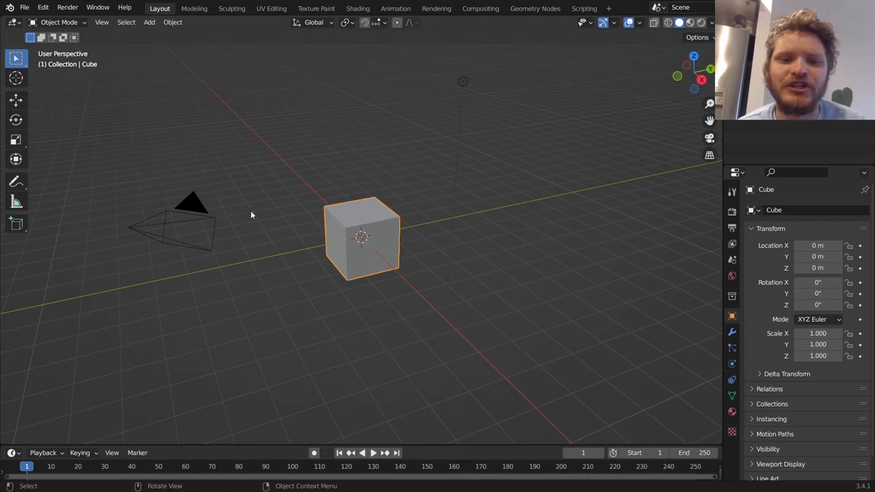
{"action": "mouse_move", "coordinate": [542, 29]}
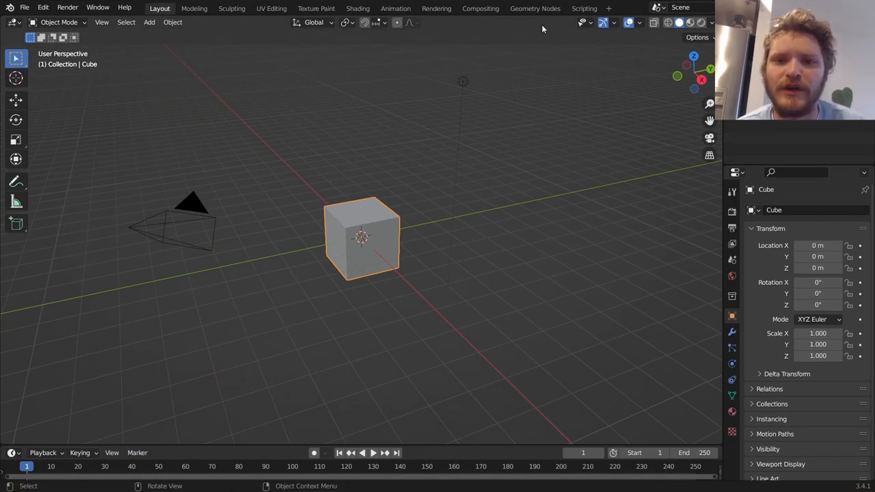
{"action": "left_click", "coordinate": [534, 7]}
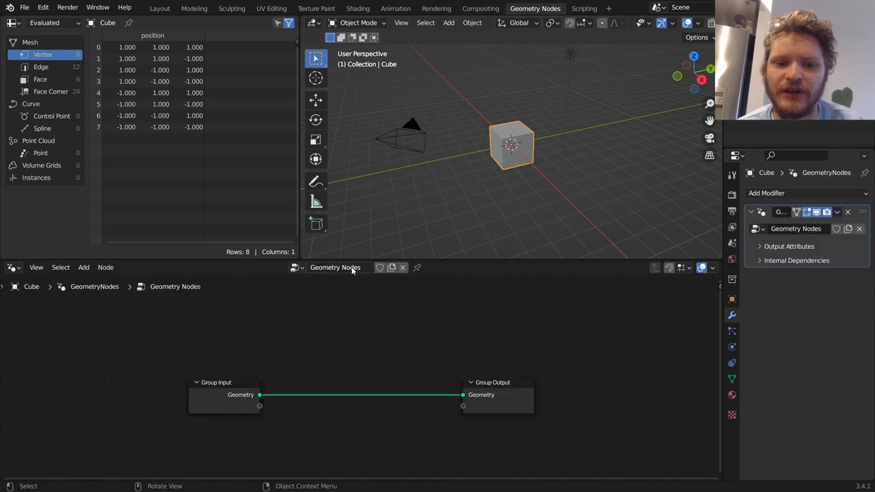
{"action": "left_click", "coordinate": [859, 229]}
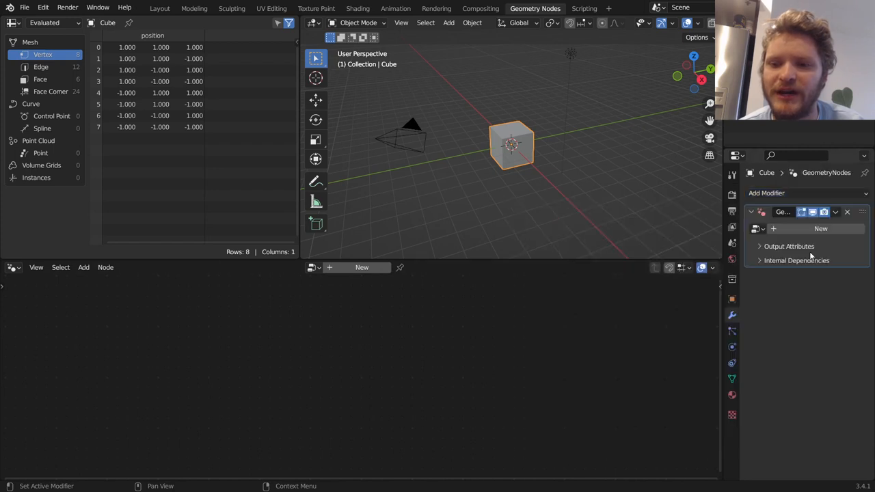
{"action": "left_click", "coordinate": [820, 228]}
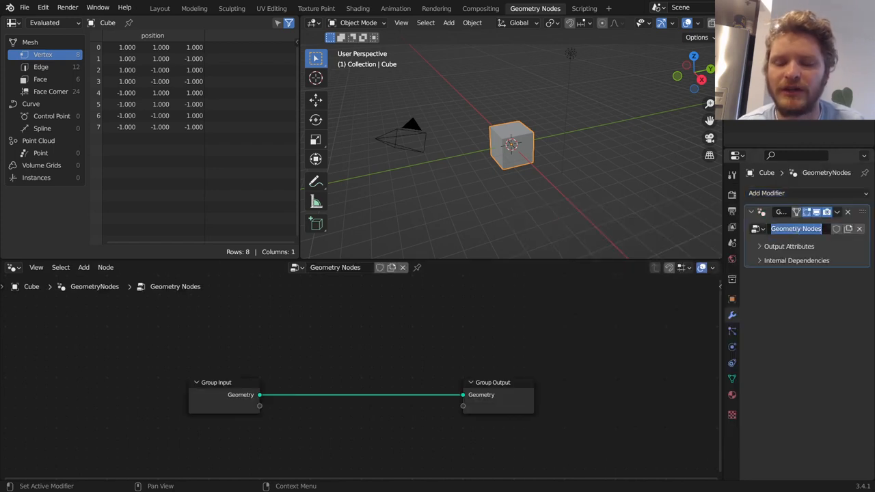
{"action": "type", "text": "tosphere"}
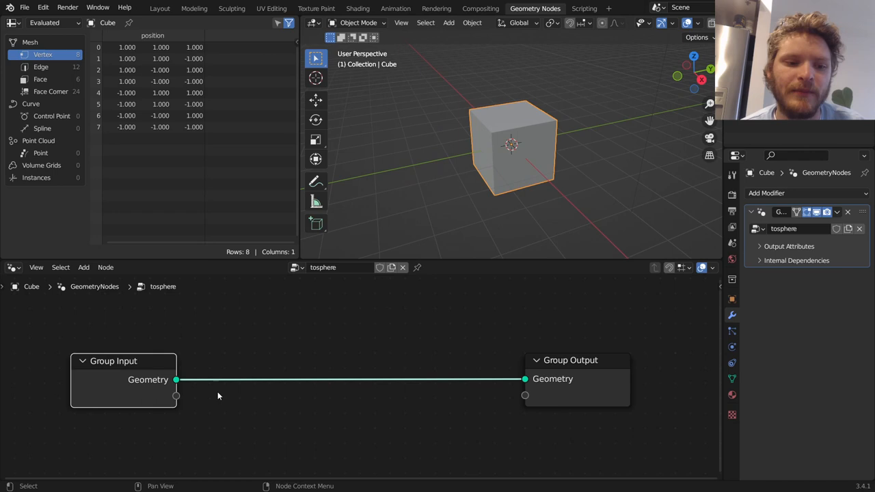
Add a Suzanne monkey mesh and move it to the left of the cube
{"action": "left_click_drag", "start_coordinate": [148, 379], "coordinate": [125, 380]}
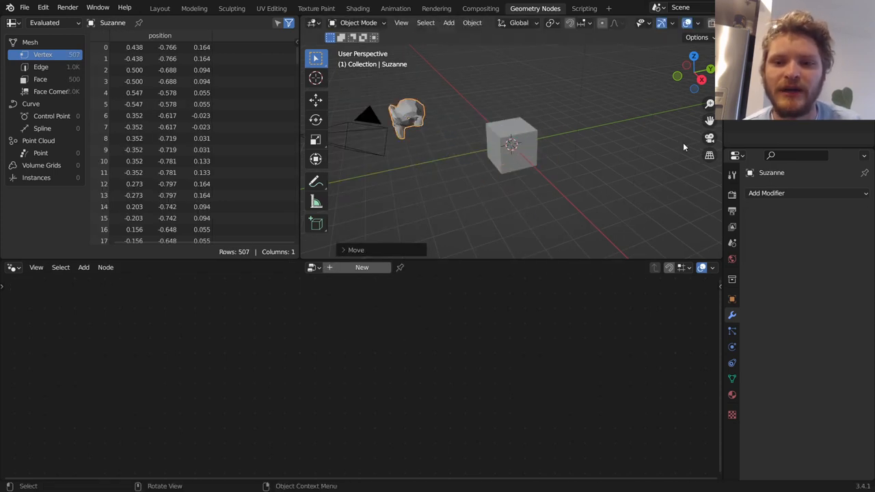
{"action": "mouse_move", "coordinate": [330, 291]}
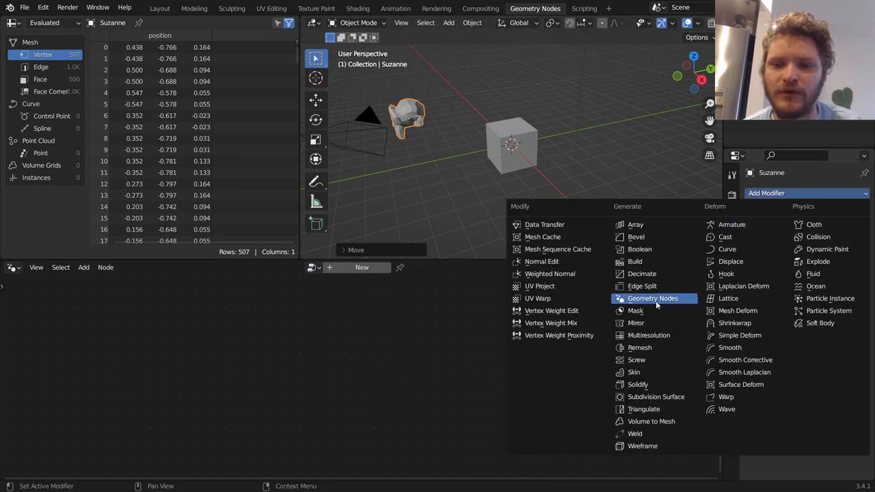
Give Suzanne a Geometry Nodes modifier using tosphere, comparing with the cube's node group
{"action": "left_click", "coordinate": [652, 298]}
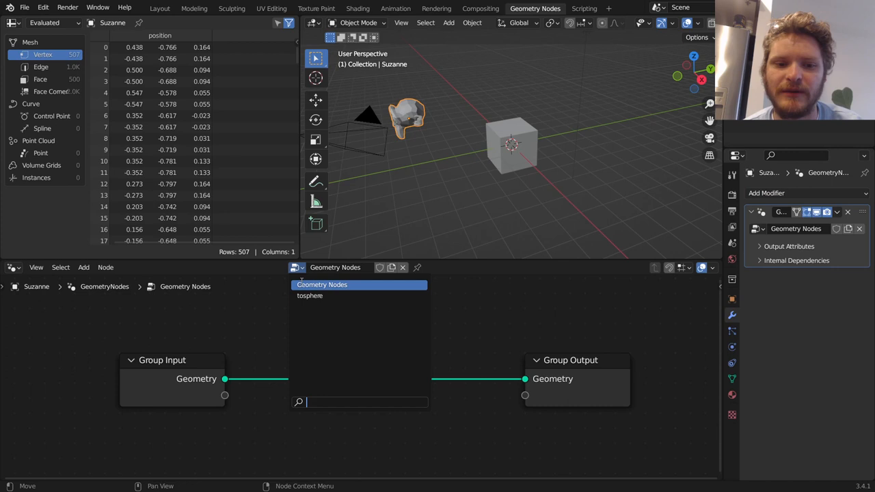
{"action": "left_click", "coordinate": [310, 295]}
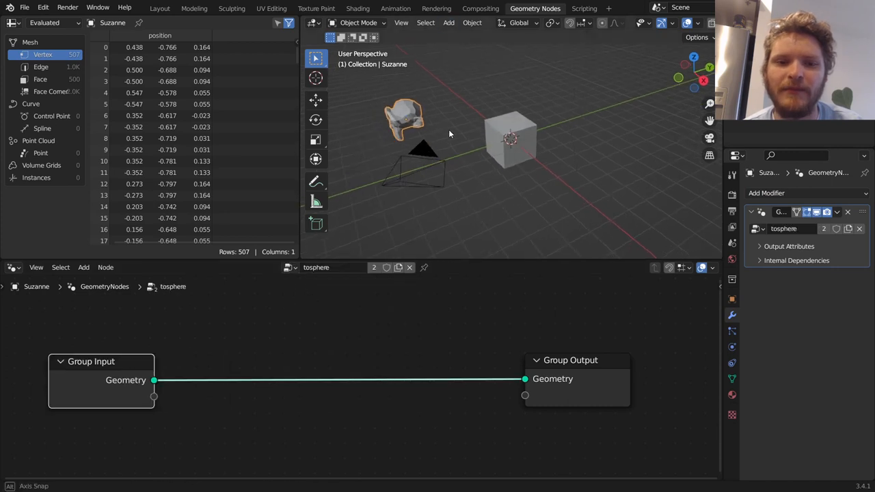
{"action": "left_click", "coordinate": [512, 140]}
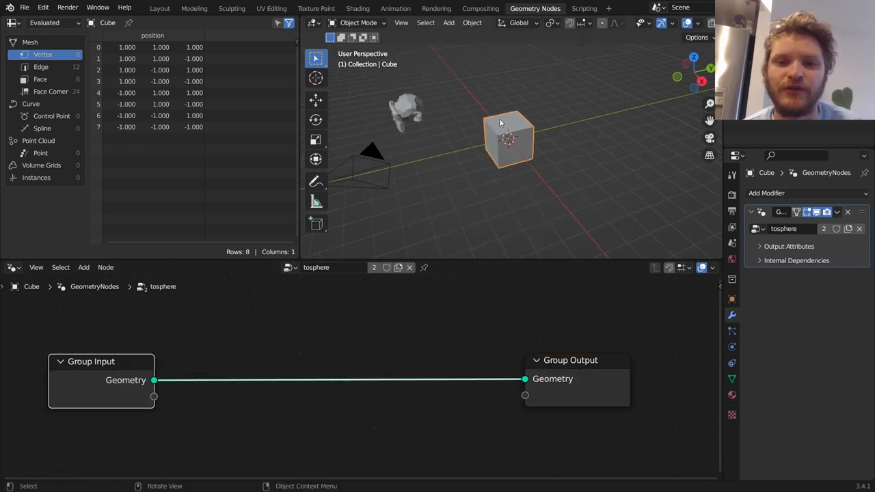
{"action": "left_click", "coordinate": [407, 112]}
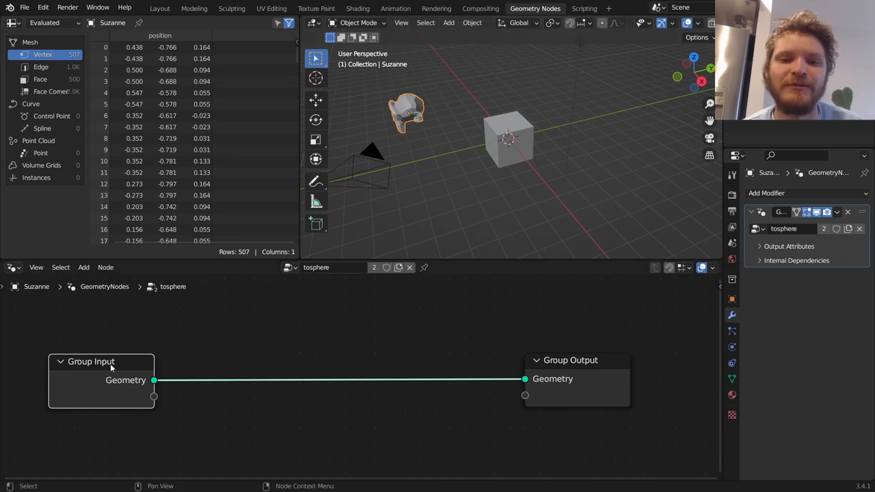
{"action": "mouse_move", "coordinate": [126, 380]}
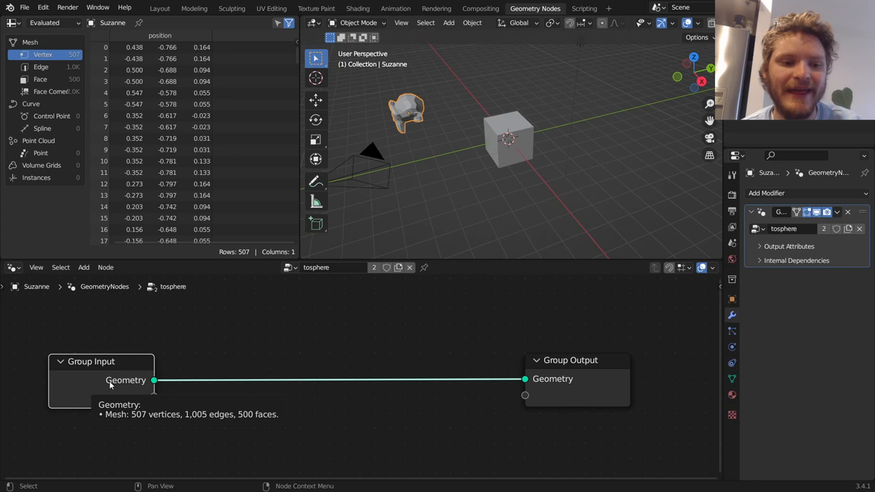
{"action": "mouse_move", "coordinate": [600, 370]}
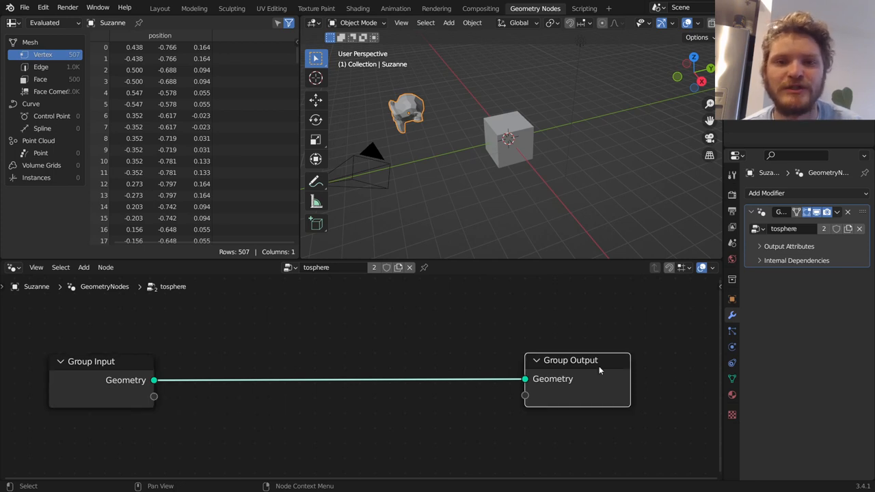
Cut the Group Input to Group Output link in tosphere and nudge the output node
{"action": "left_click", "coordinate": [508, 139]}
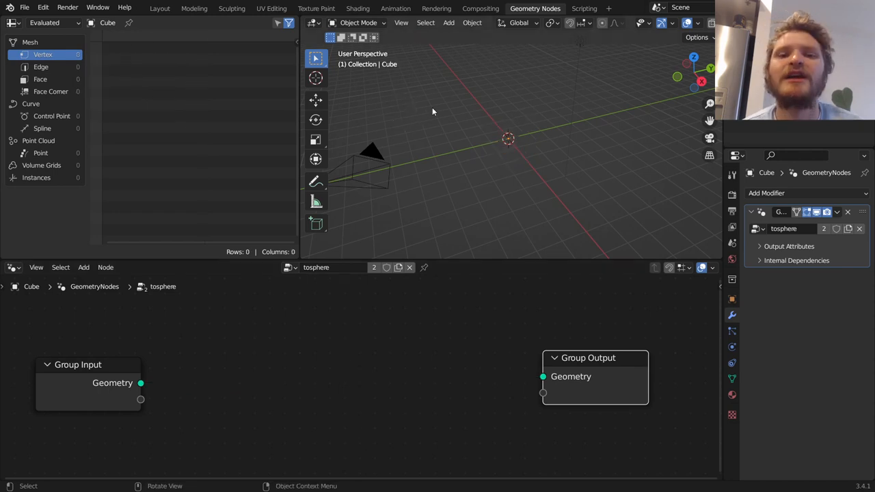
{"action": "mouse_move", "coordinate": [420, 142]}
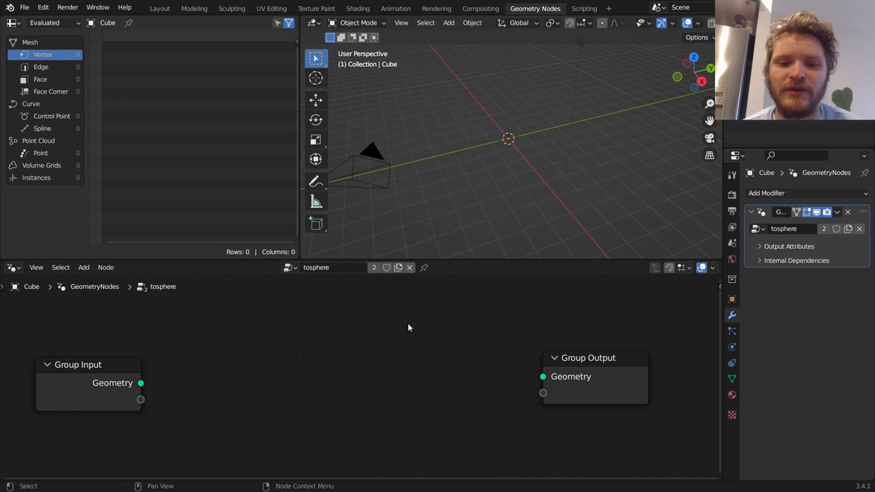
{"action": "mouse_move", "coordinate": [407, 400]}
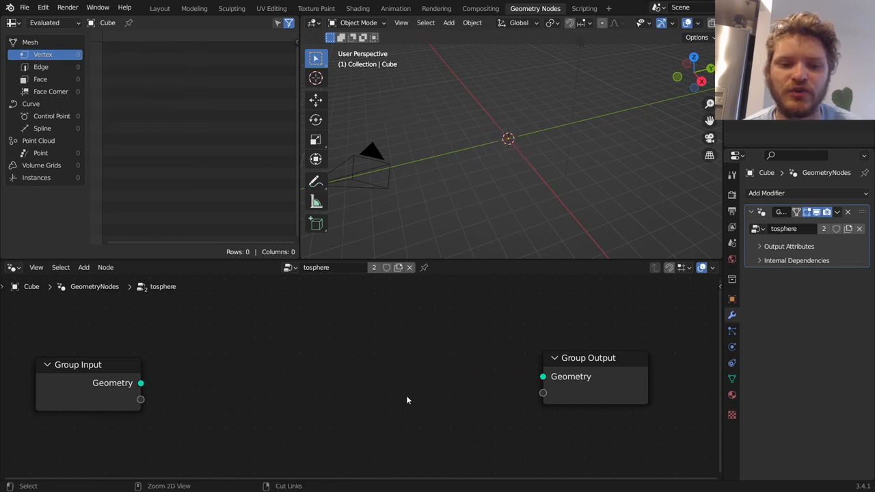
{"action": "left_click_drag", "start_coordinate": [140, 383], "coordinate": [544, 376]}
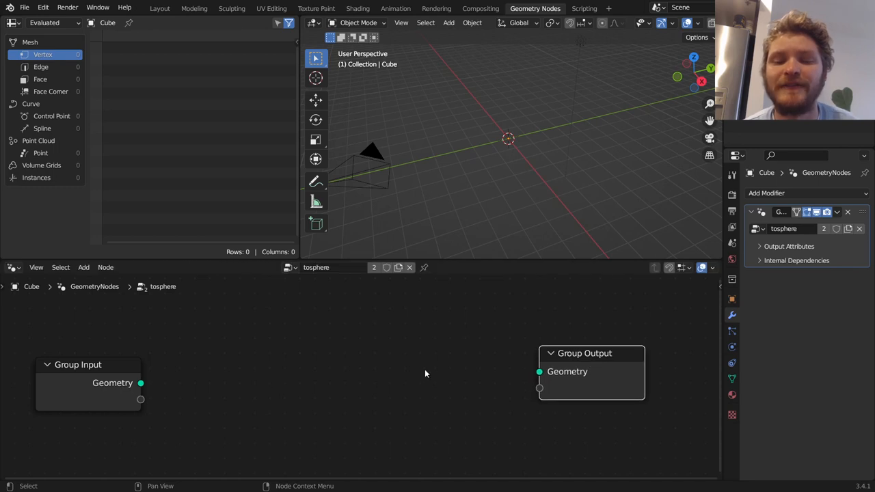
{"action": "mouse_move", "coordinate": [543, 122]}
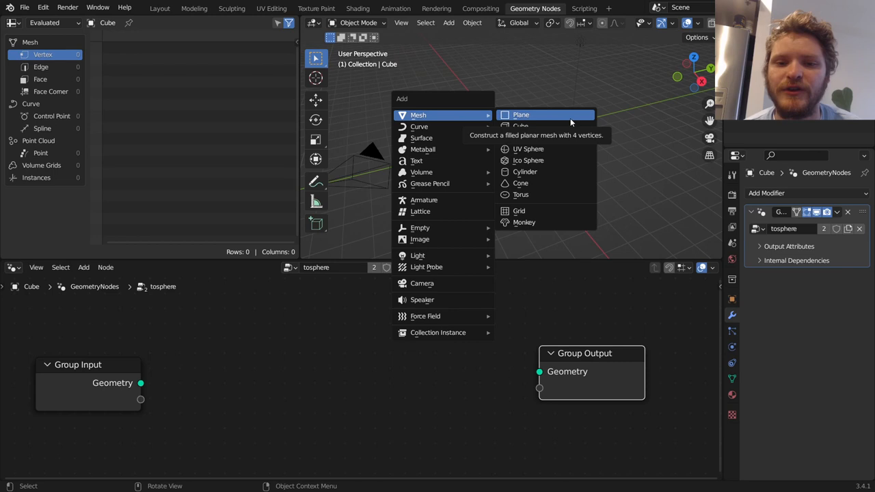
Wire a Cube mesh node into tosphere's Group Output and assign tosphere to Suzanne
{"action": "left_click", "coordinate": [521, 126]}
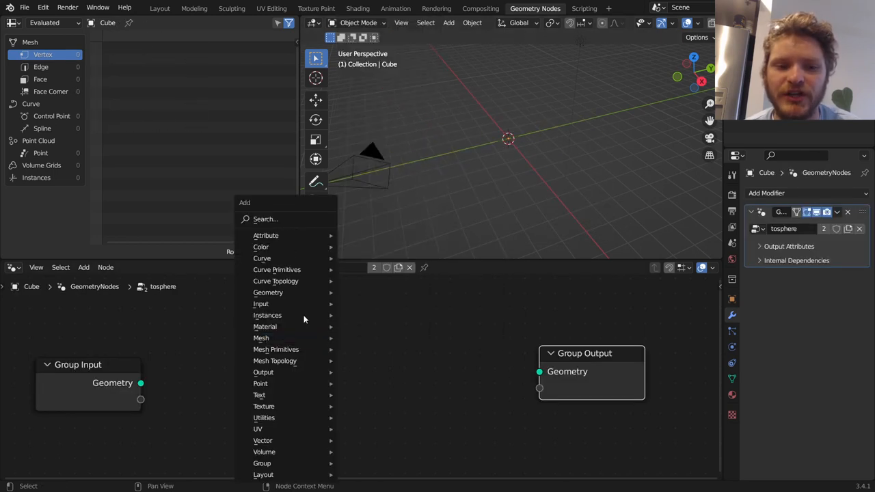
{"action": "type", "text": "cub"}
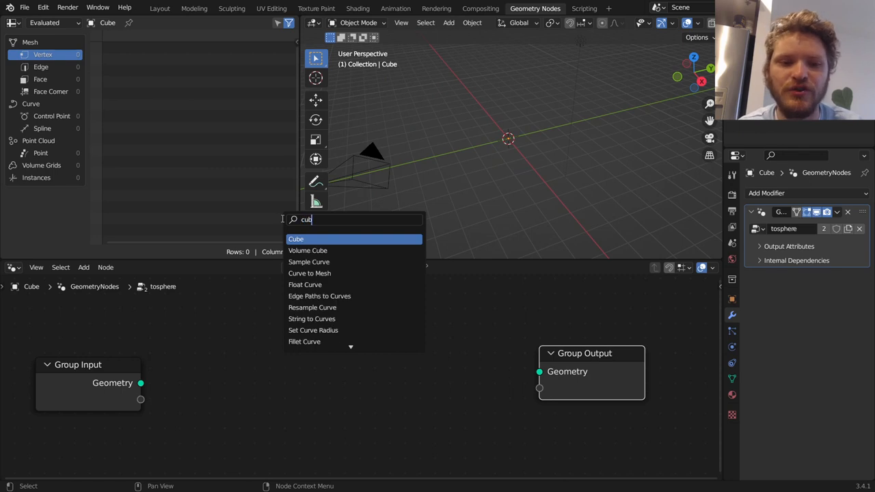
{"action": "left_click", "coordinate": [296, 238]}
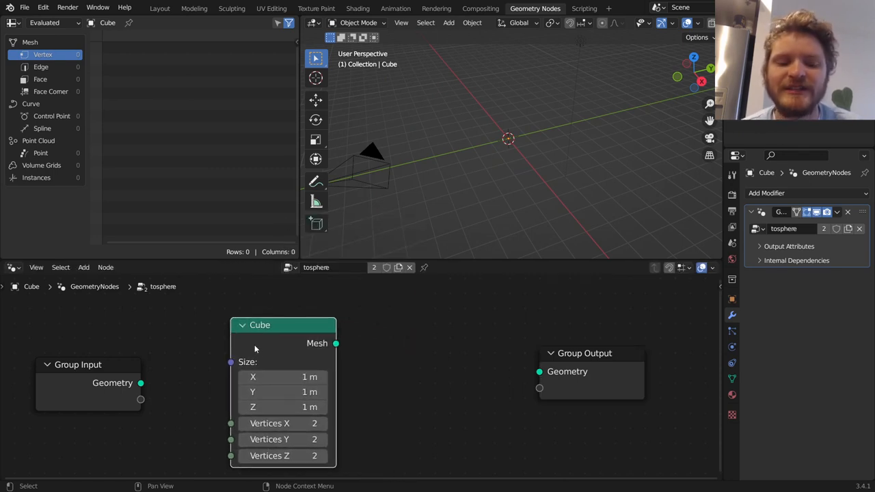
{"action": "left_click_drag", "start_coordinate": [336, 343], "coordinate": [351, 337]}
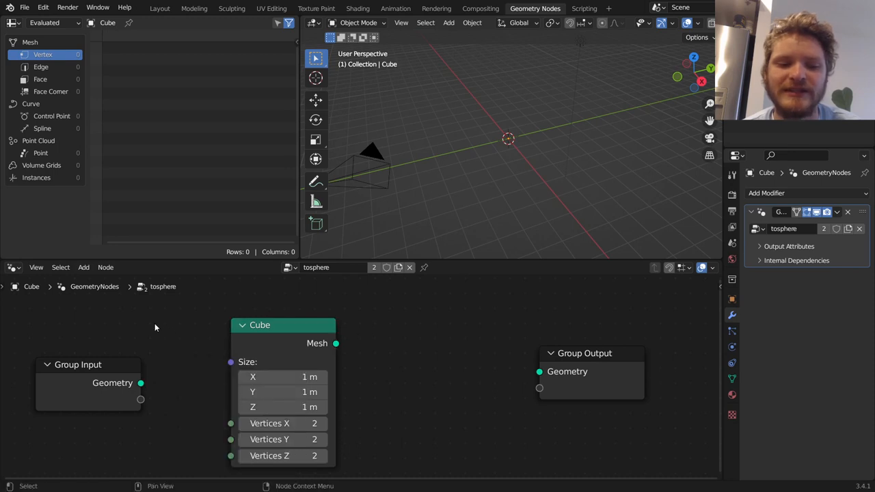
{"action": "left_click_drag", "start_coordinate": [336, 343], "coordinate": [381, 335]}
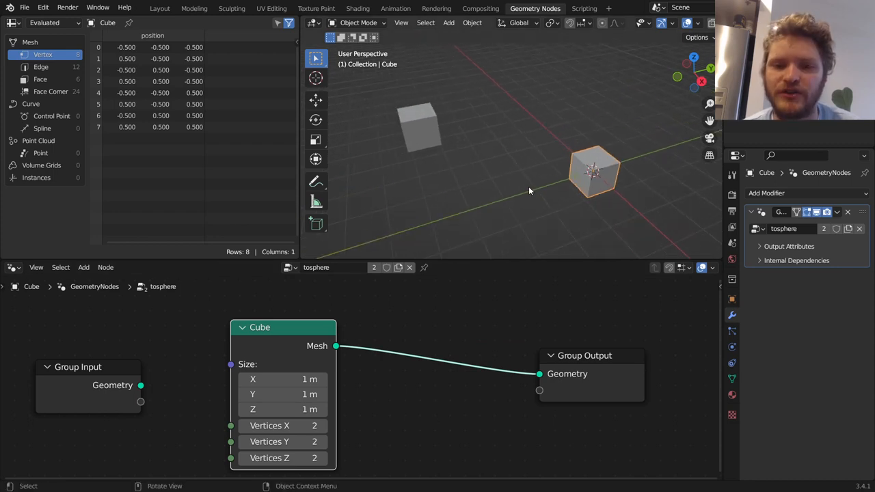
{"action": "mouse_move", "coordinate": [438, 155]}
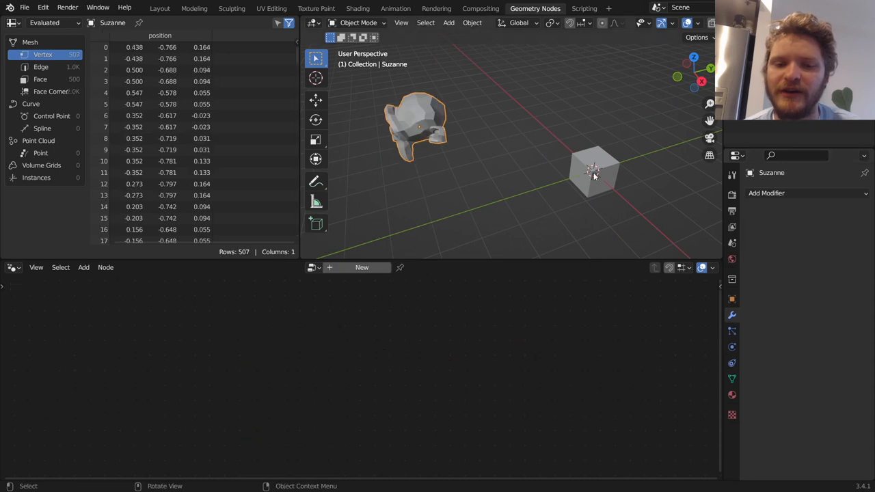
{"action": "left_click", "coordinate": [361, 267]}
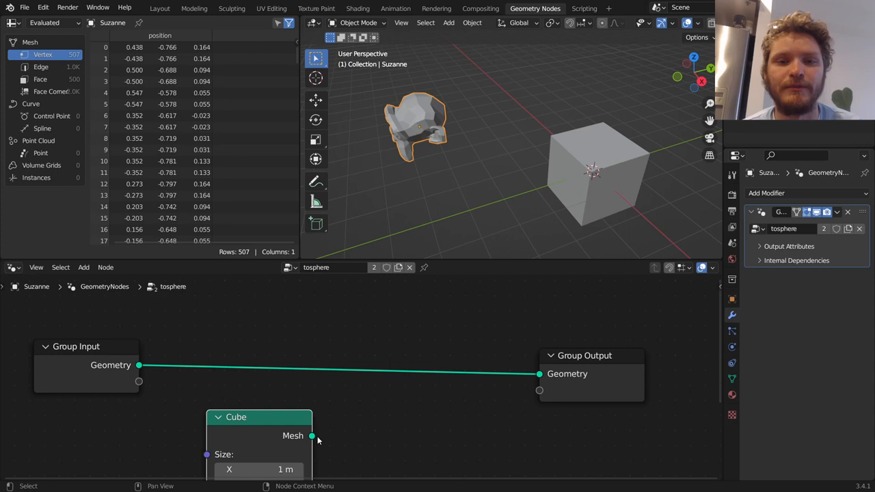
{"action": "left_click_drag", "start_coordinate": [313, 436], "coordinate": [540, 374]}
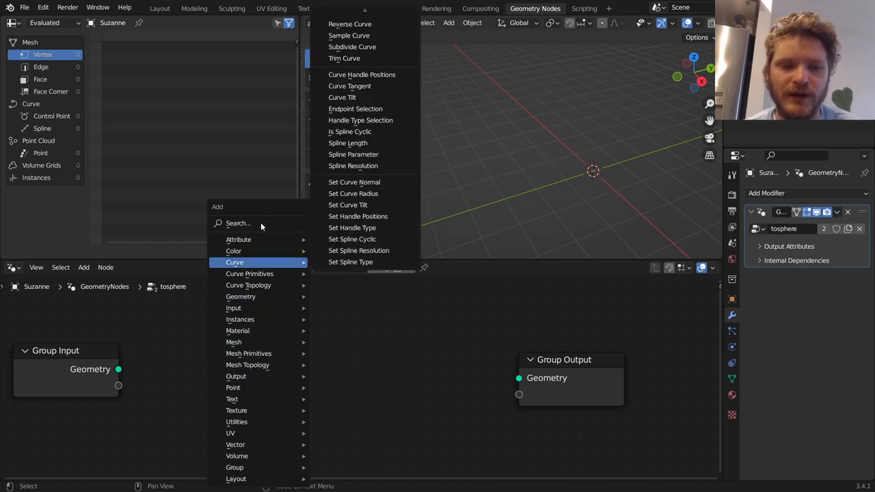
Feed a UV Sphere node into tosphere's Group Output so Suzanne and the cube become spheres
{"action": "type", "text": "cube"}
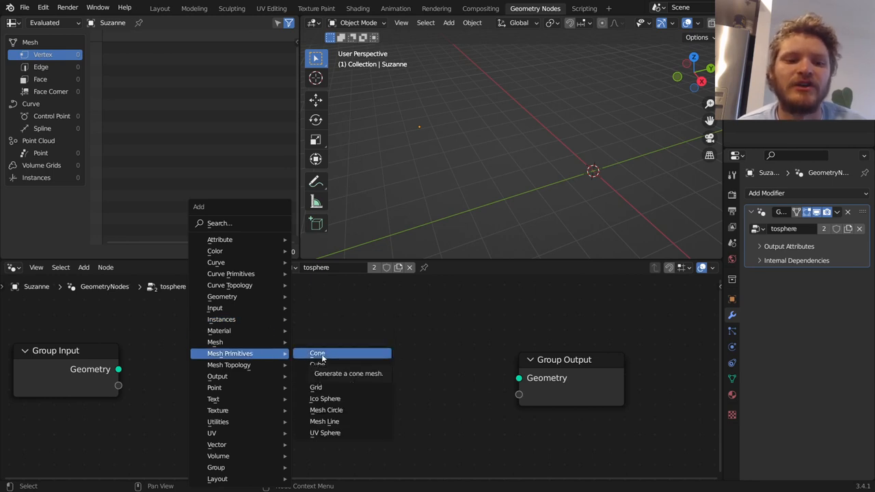
{"action": "mouse_move", "coordinate": [340, 421]}
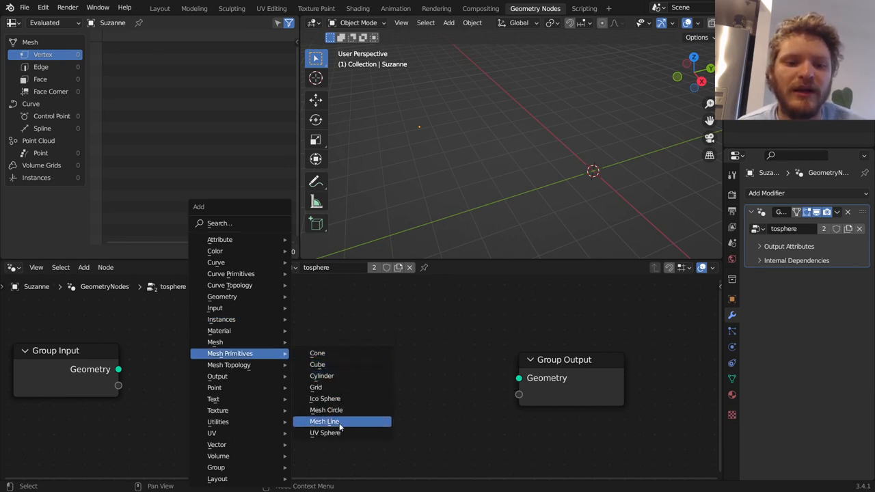
{"action": "left_click", "coordinate": [326, 433]}
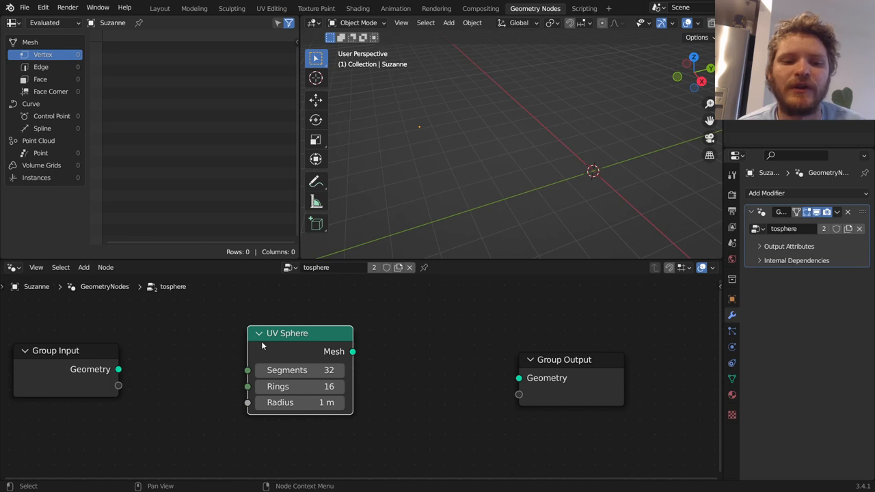
{"action": "mouse_move", "coordinate": [353, 352]}
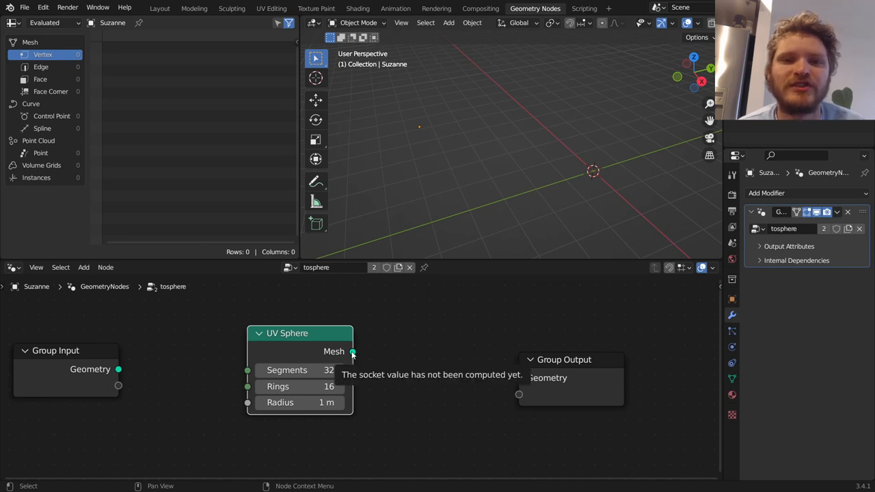
{"action": "left_click_drag", "start_coordinate": [353, 351], "coordinate": [519, 377]}
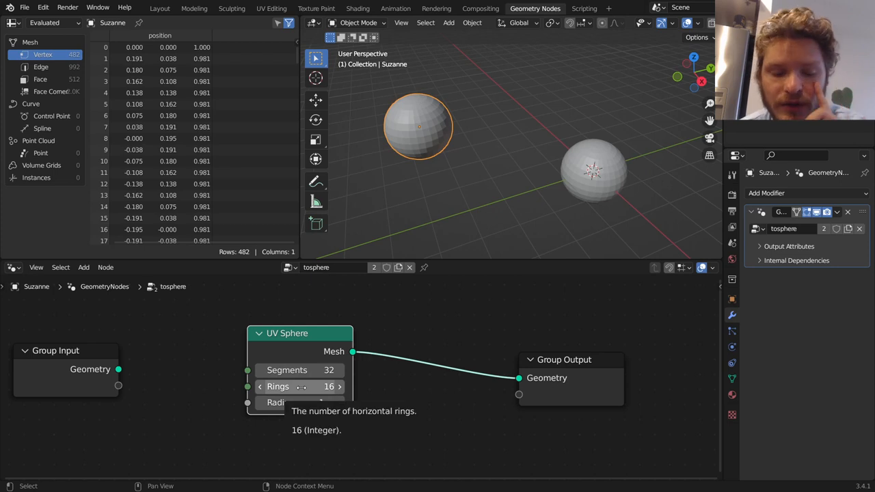
{"action": "mouse_move", "coordinate": [426, 127]}
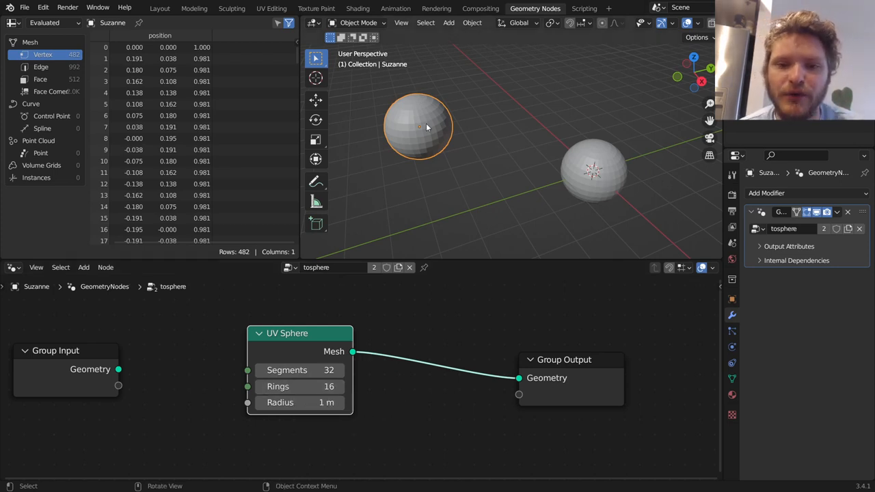
{"action": "left_click", "coordinate": [593, 171]}
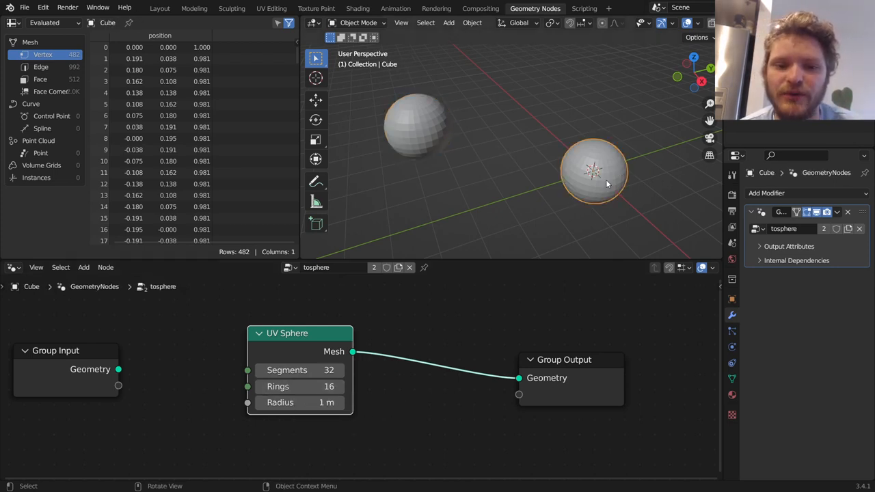
{"action": "left_click_drag", "start_coordinate": [301, 402], "coordinate": [335, 402]}
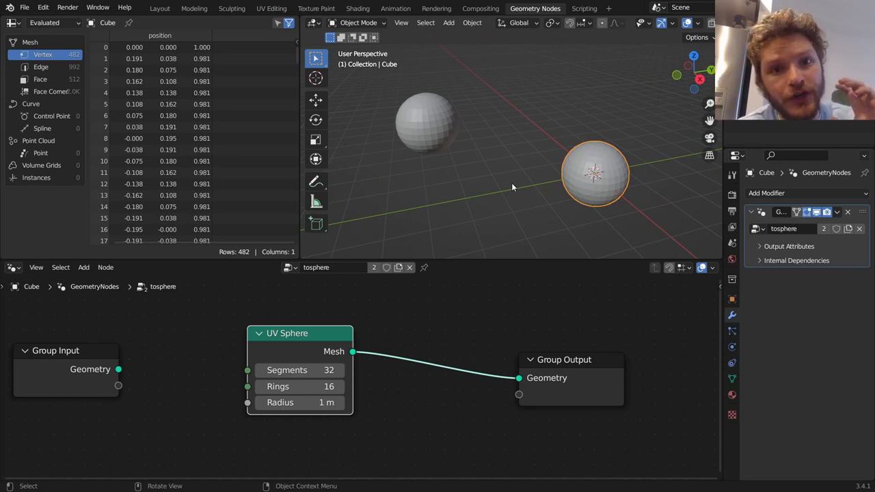
{"action": "mouse_move", "coordinate": [432, 132]}
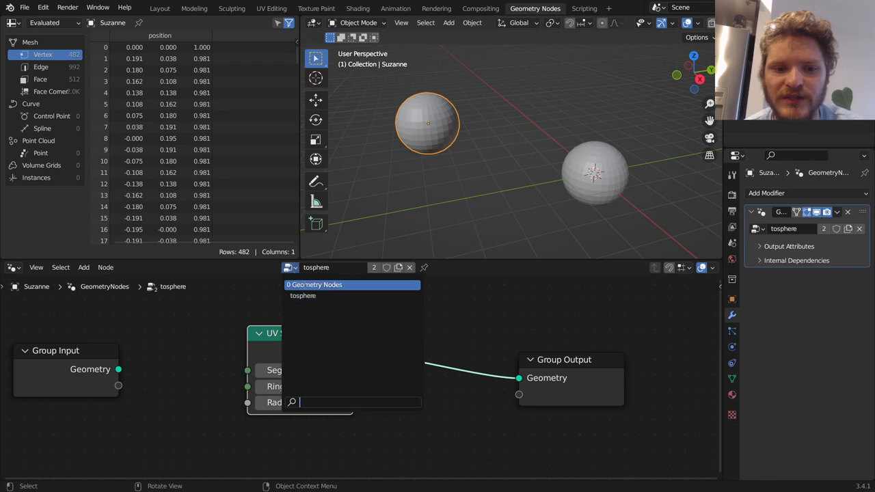
{"action": "left_click", "coordinate": [314, 284]}
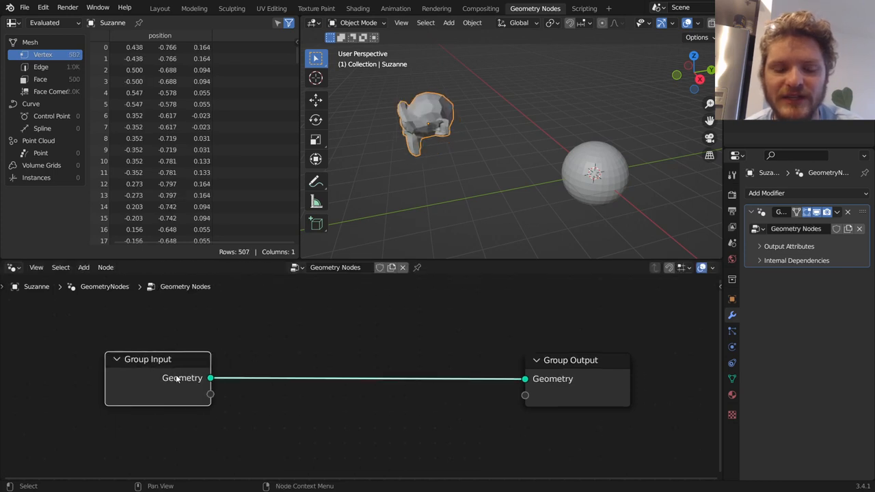
{"action": "left_click", "coordinate": [83, 267]}
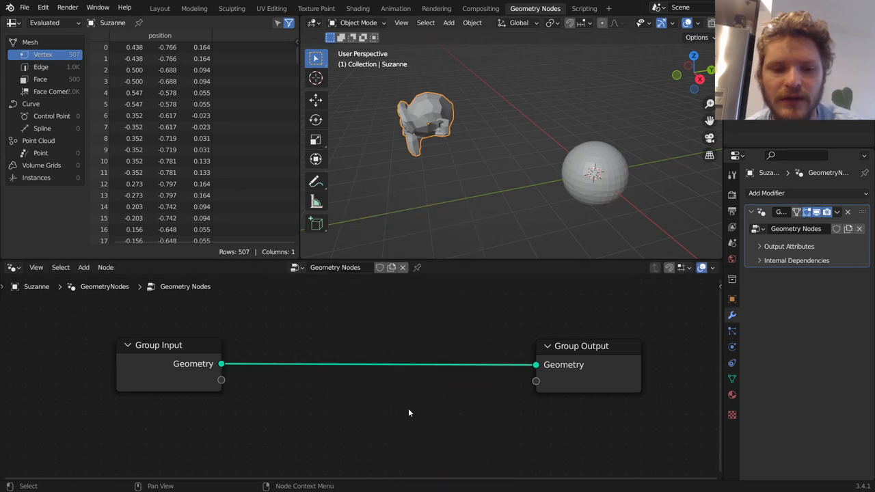
{"action": "type", "text": "tra"}
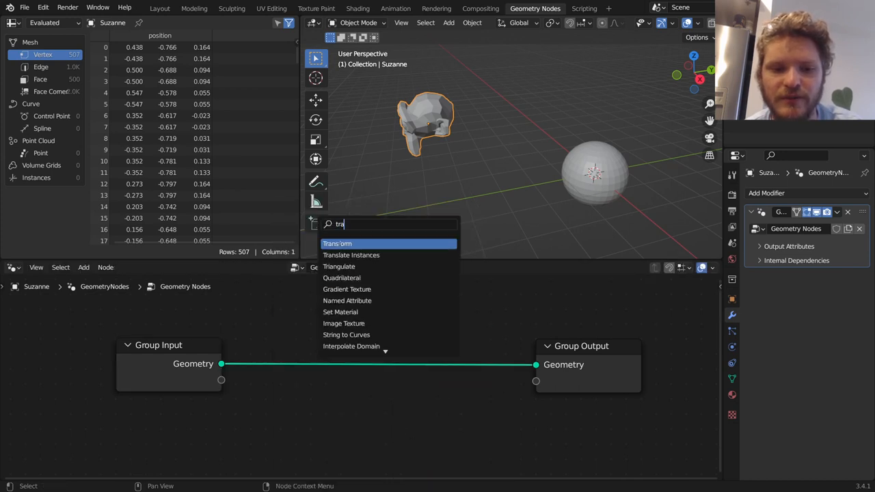
{"action": "left_click", "coordinate": [336, 243]}
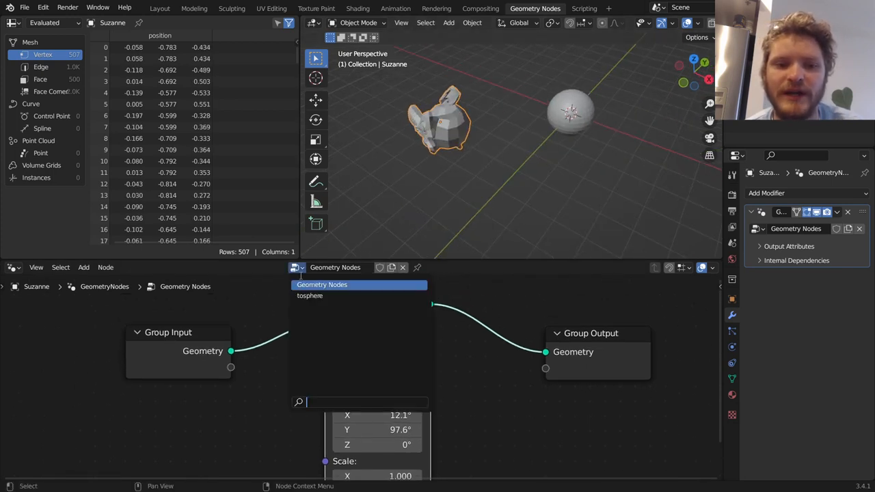
{"action": "left_click", "coordinate": [310, 295]}
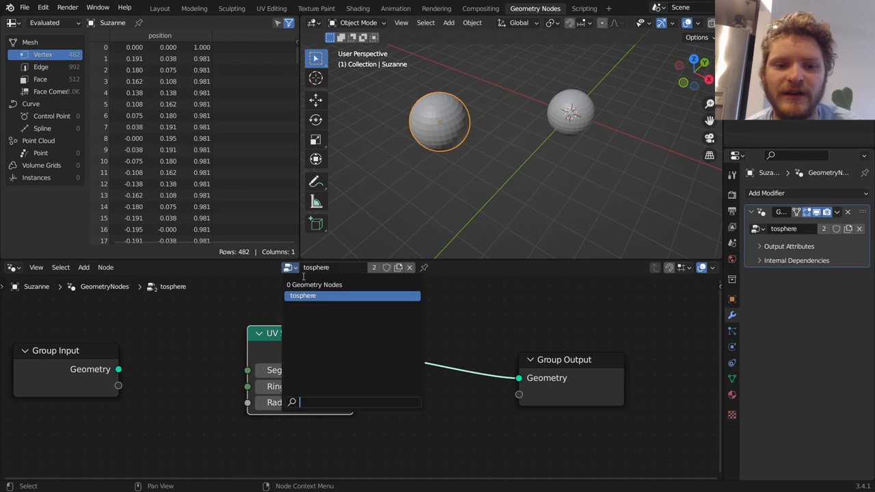
{"action": "left_click", "coordinate": [335, 295]}
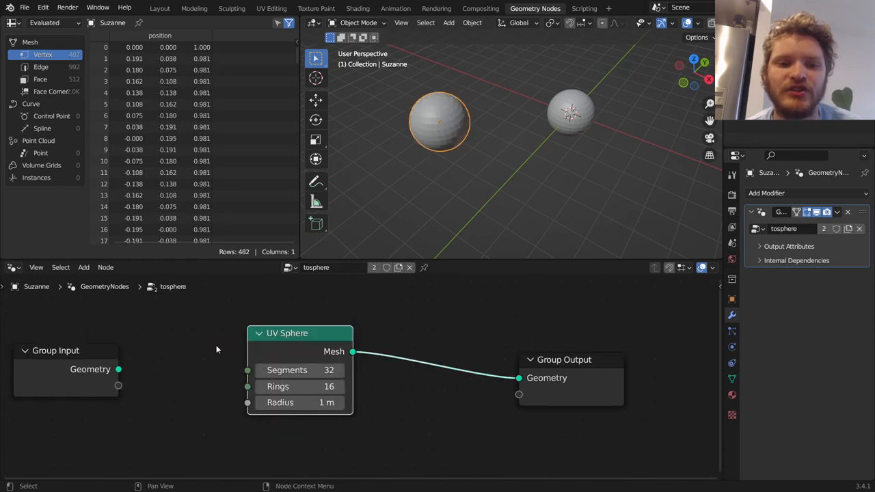
{"action": "left_click", "coordinate": [573, 114]}
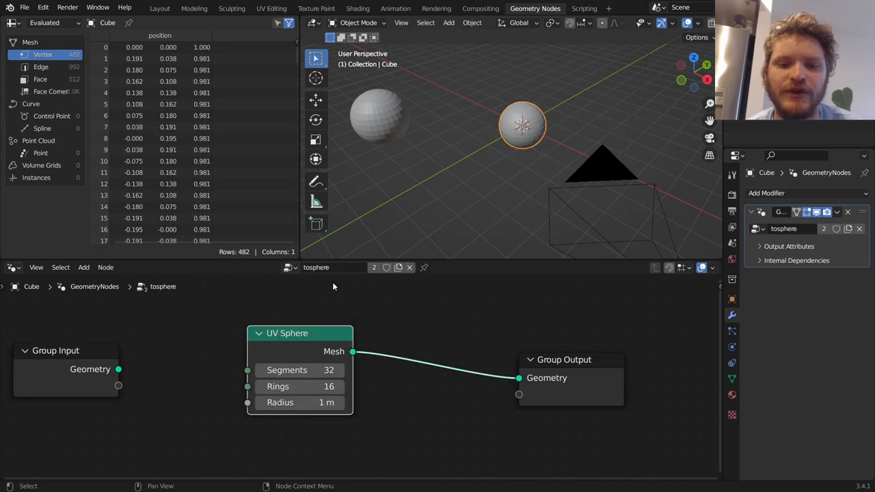
{"action": "left_click", "coordinate": [380, 117]}
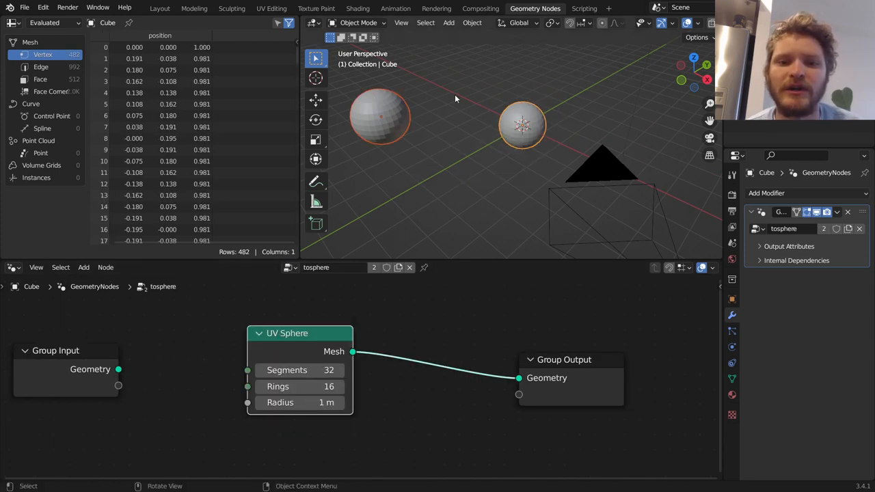
Return to the Layout workspace and add a torus mesh beside the two cubes
{"action": "left_click", "coordinate": [160, 8]}
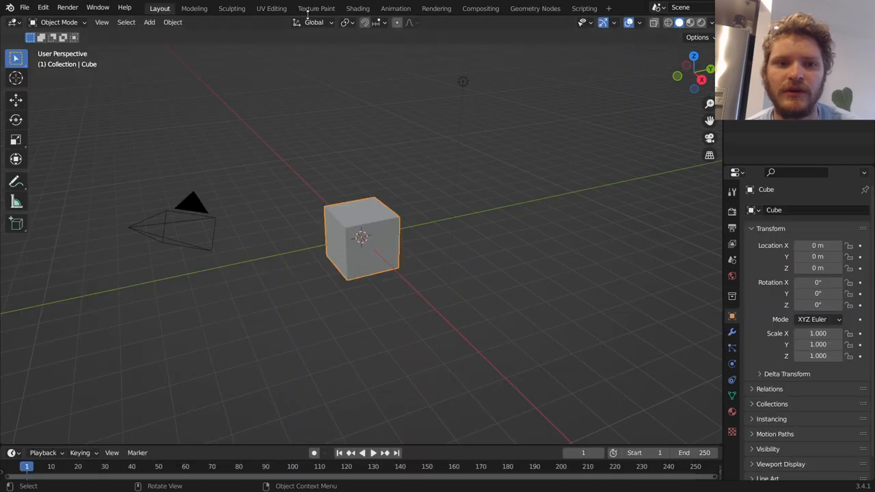
{"action": "left_click", "coordinate": [535, 8]}
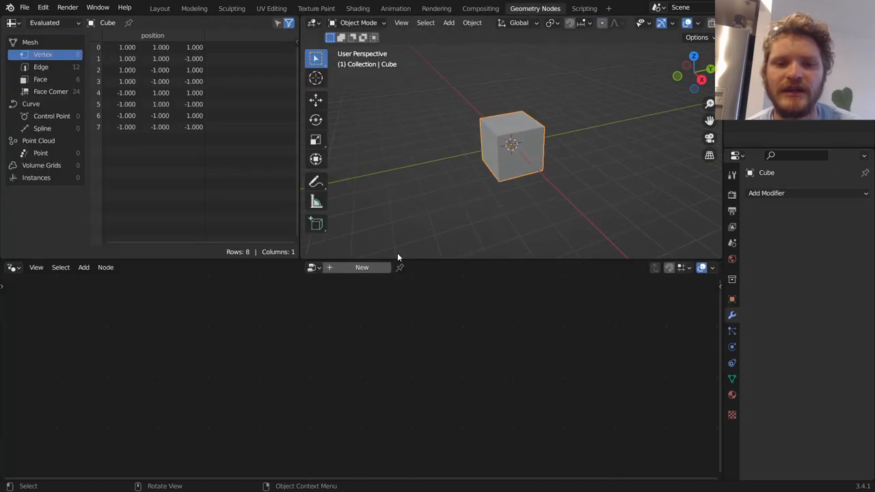
{"action": "mouse_move", "coordinate": [399, 244]}
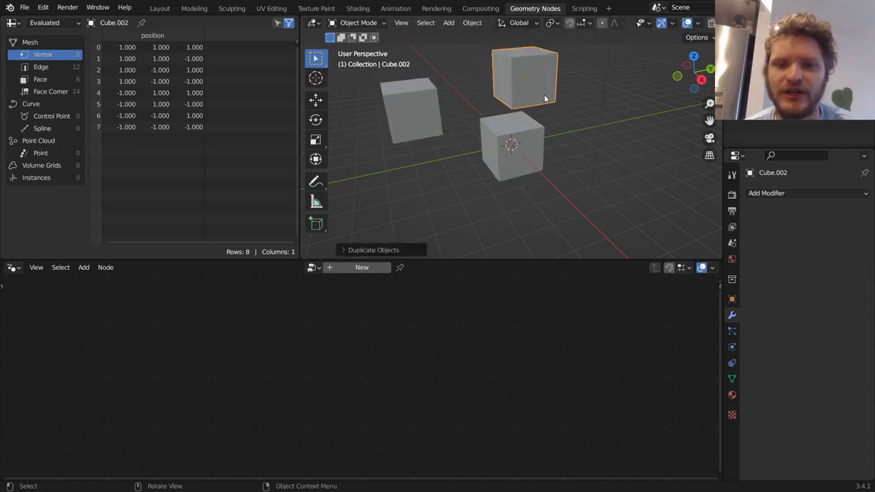
{"action": "left_click", "coordinate": [448, 23]}
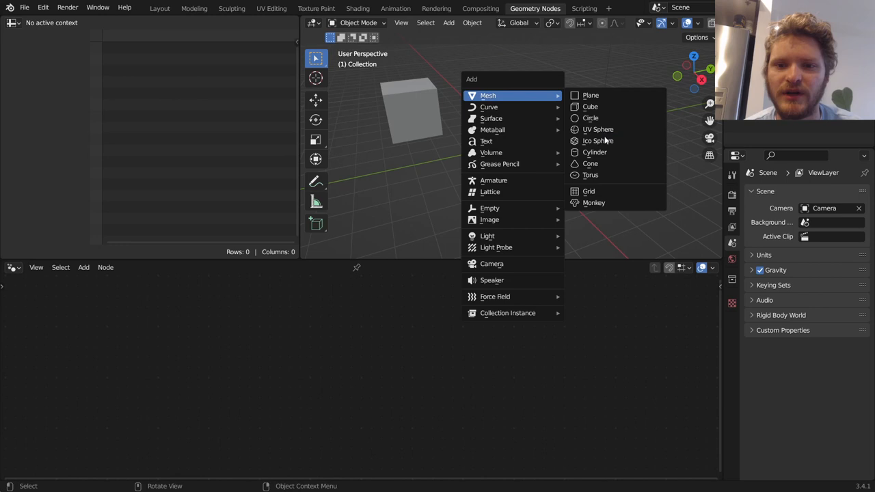
{"action": "left_click", "coordinate": [590, 175]}
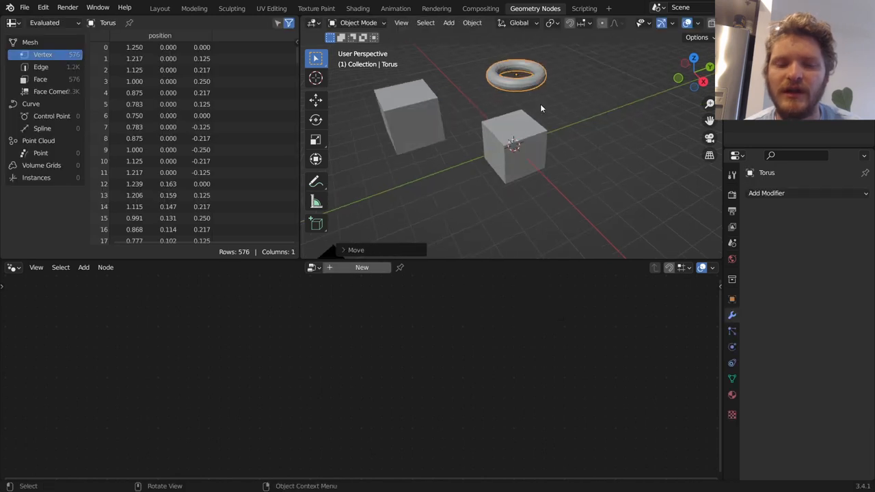
{"action": "mouse_move", "coordinate": [361, 268]}
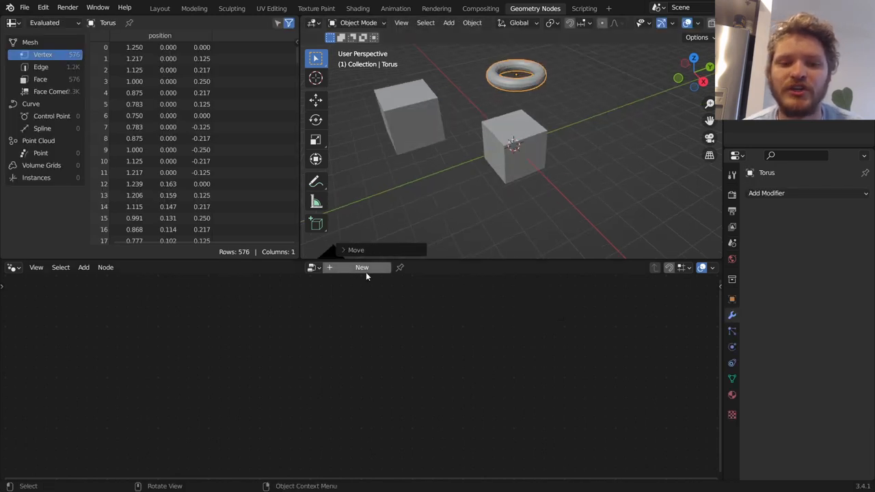
Create a new UV Sphere node group for the torus, enlarge its radius, and reuse it on the left cube
{"action": "left_click", "coordinate": [361, 267]}
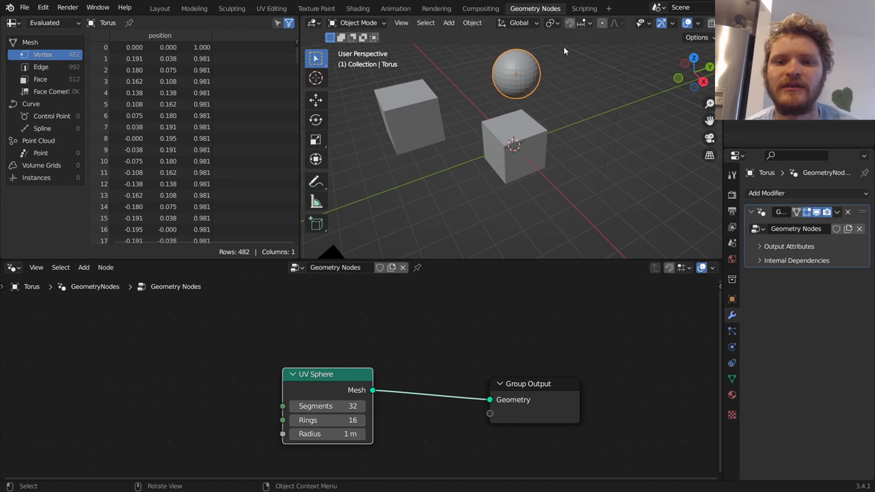
{"action": "left_click_drag", "start_coordinate": [328, 433], "coordinate": [349, 434]}
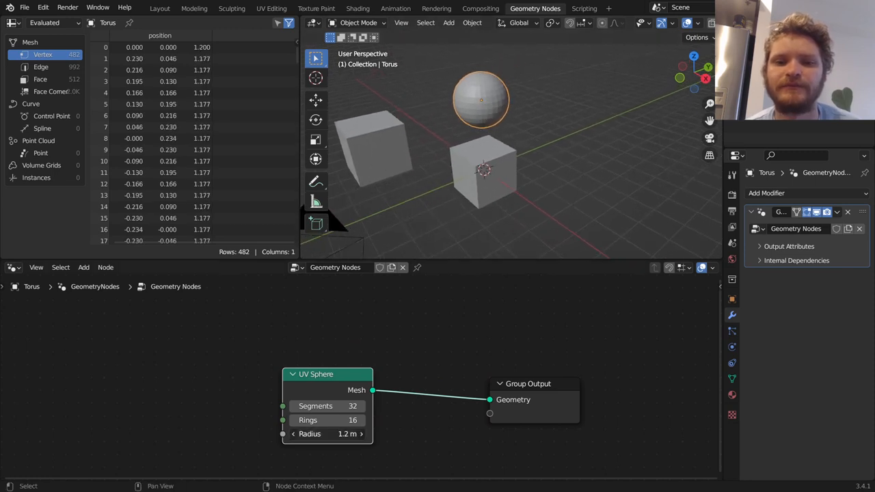
{"action": "left_click", "coordinate": [373, 147]}
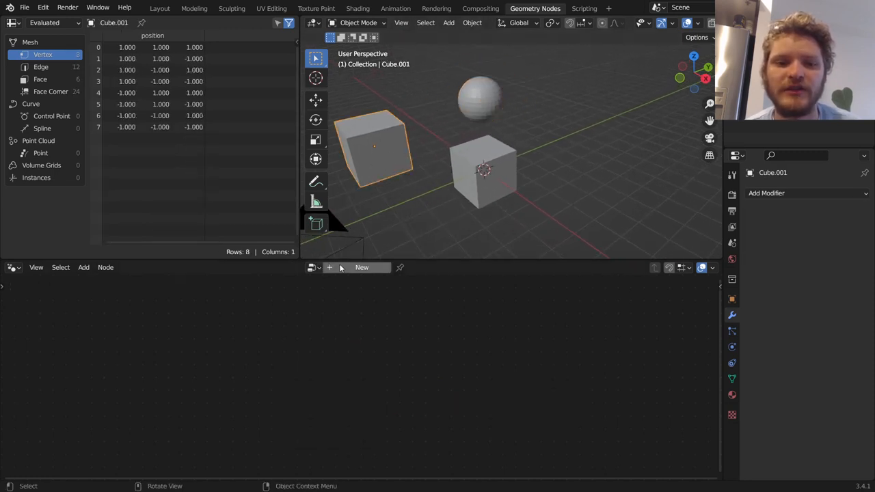
{"action": "left_click", "coordinate": [362, 267]}
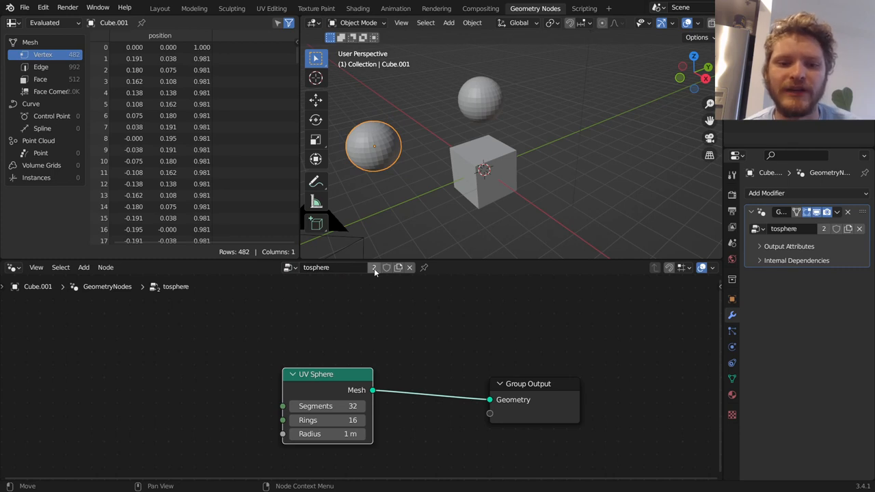
{"action": "mouse_move", "coordinate": [374, 268]}
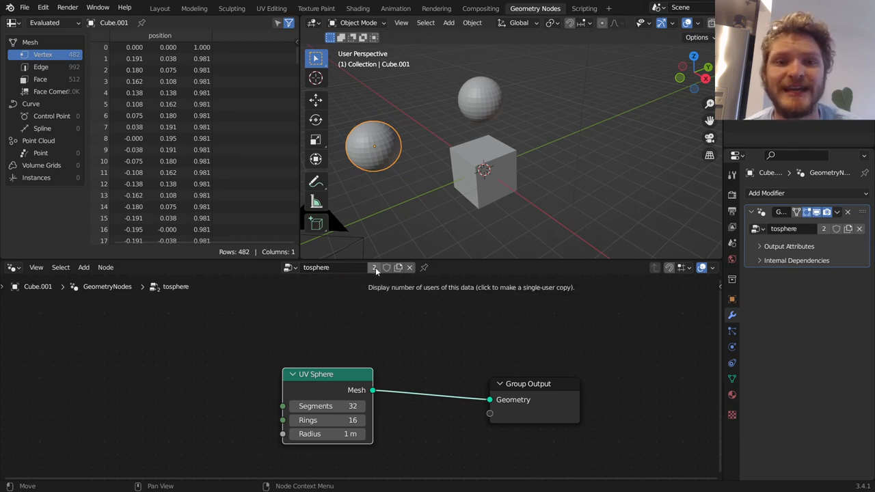
{"action": "mouse_move", "coordinate": [379, 267]}
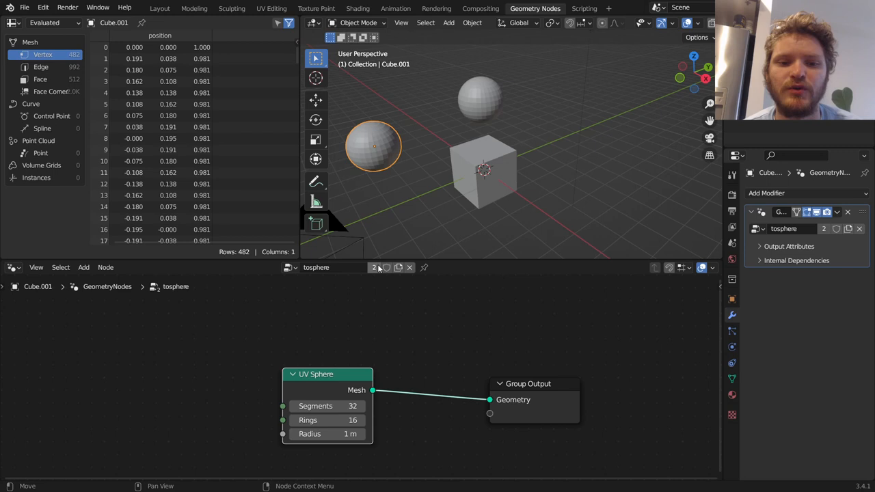
{"action": "mouse_move", "coordinate": [477, 99]}
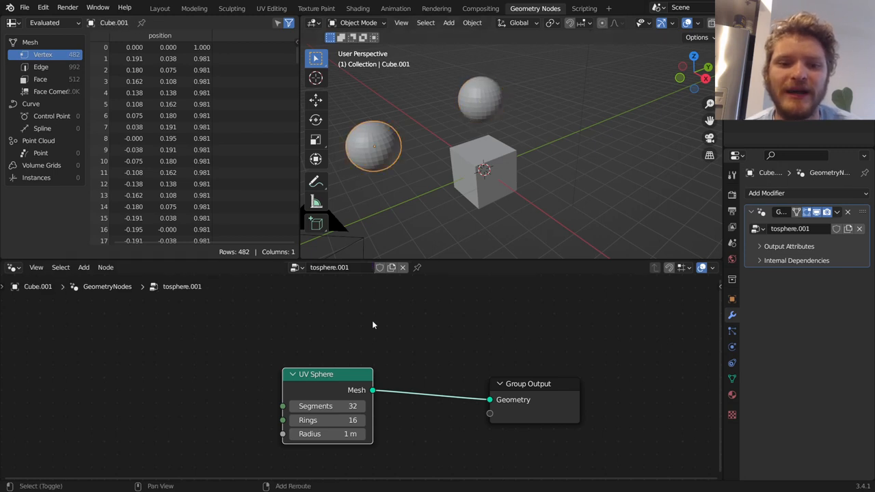
Make the left sphere's node group a single-user copy named tosphere2, separate from the torus's tosphere
{"action": "left_click", "coordinate": [481, 100]}
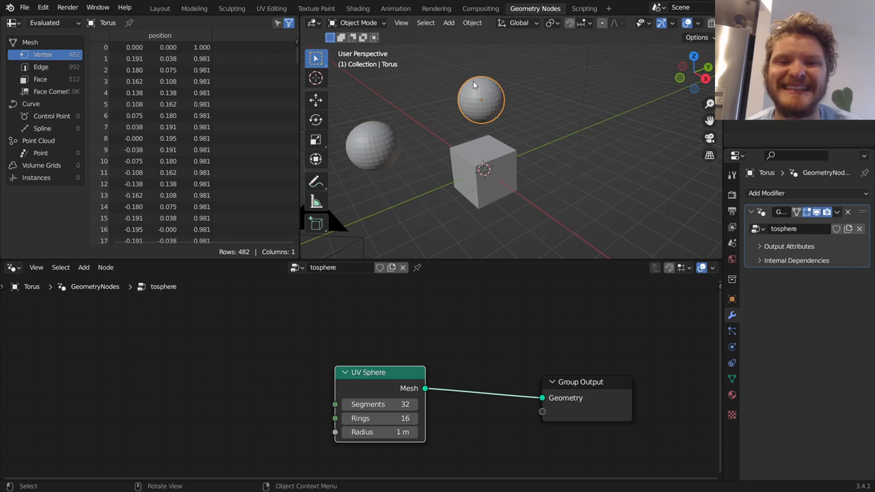
{"action": "left_click", "coordinate": [372, 146]}
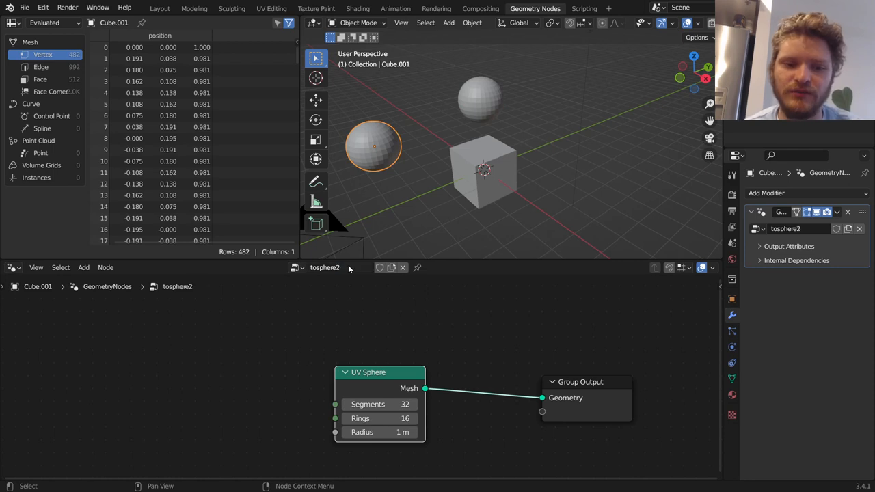
{"action": "left_click_drag", "start_coordinate": [379, 431], "coordinate": [410, 431]}
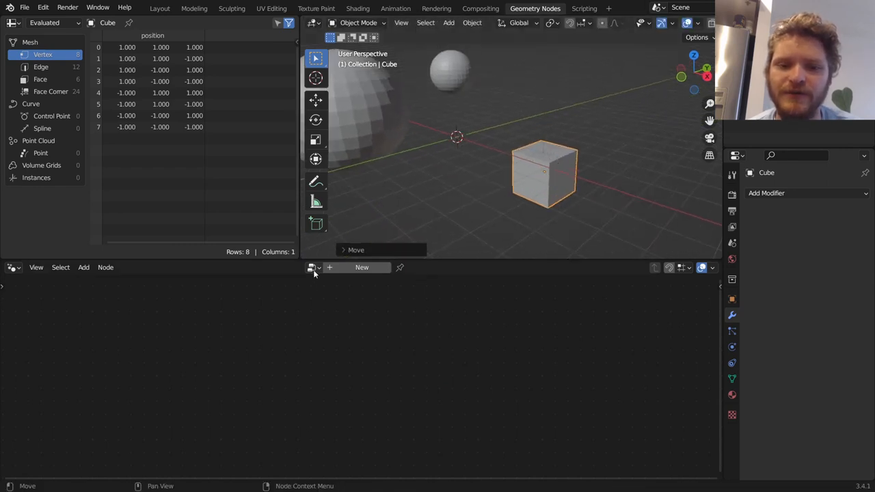
Assign tosphere2 to the centre cube and set the UV Sphere radius to 2.4 m
{"action": "left_click", "coordinate": [362, 267]}
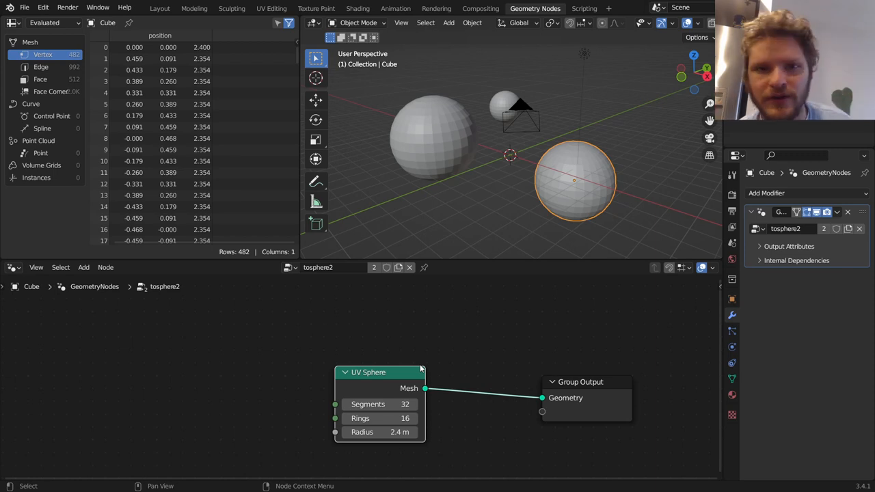
{"action": "left_click_drag", "start_coordinate": [580, 381], "coordinate": [555, 358]}
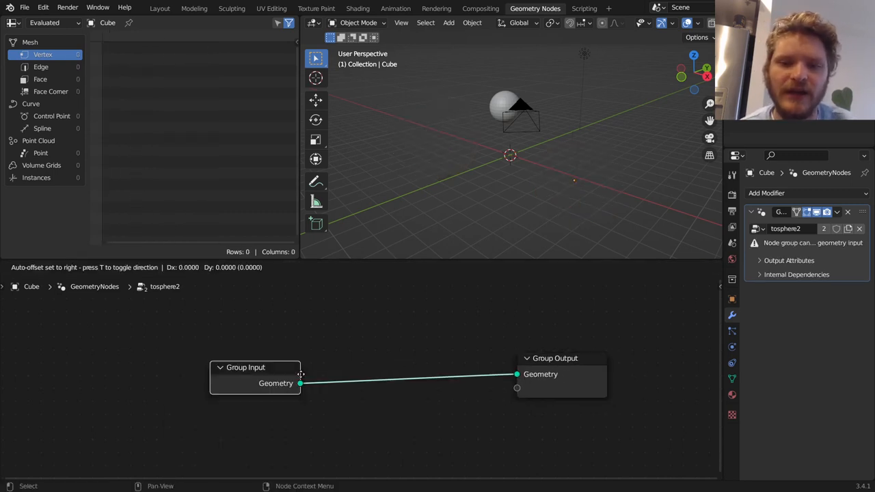
Shift the Group Input node left, then return to the Layout workspace showing the plain cube
{"action": "left_click_drag", "start_coordinate": [255, 367], "coordinate": [183, 357]}
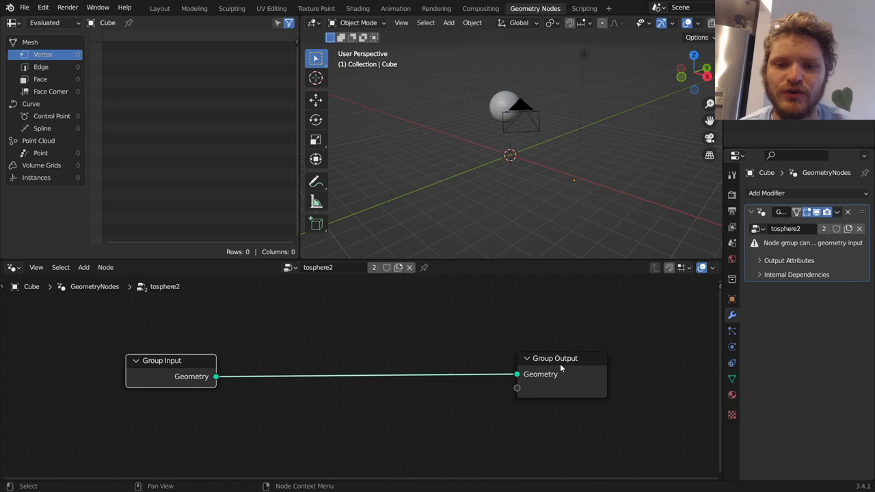
{"action": "left_click", "coordinate": [159, 8]}
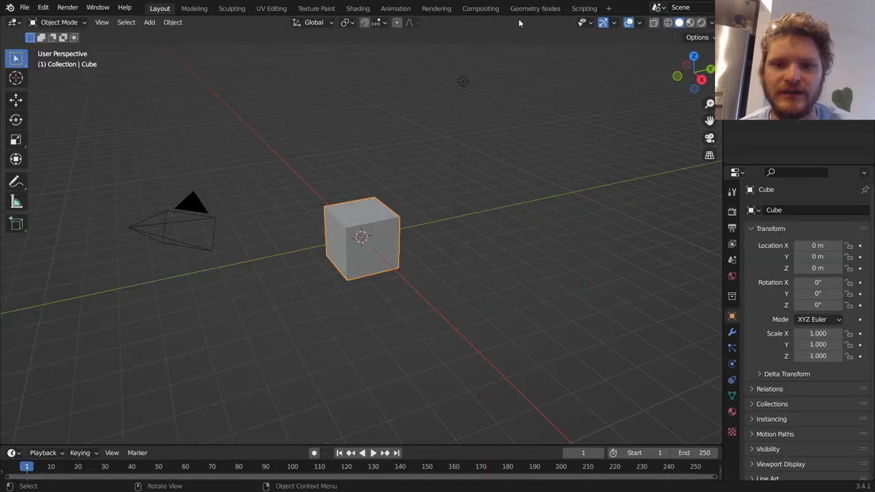
In Geometry Nodes, search 'u' and add a UV Sphere node to the cube's tree
{"action": "left_click", "coordinate": [536, 8]}
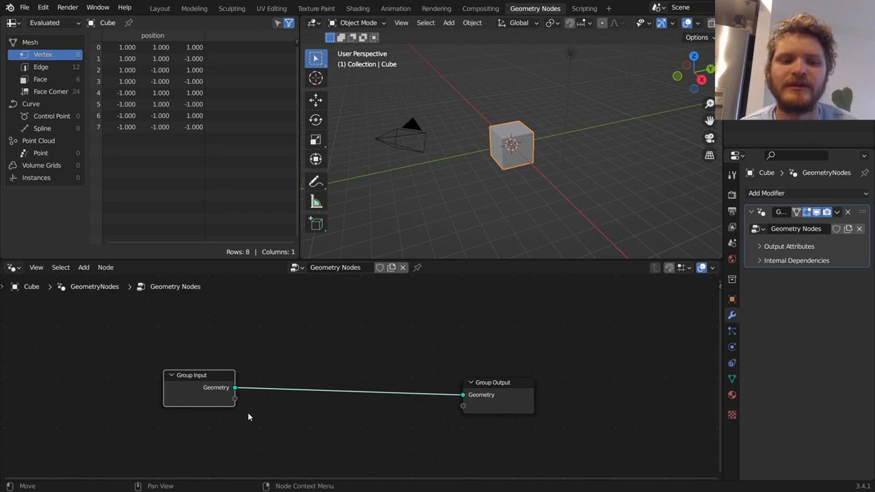
{"action": "mouse_move", "coordinate": [221, 400]}
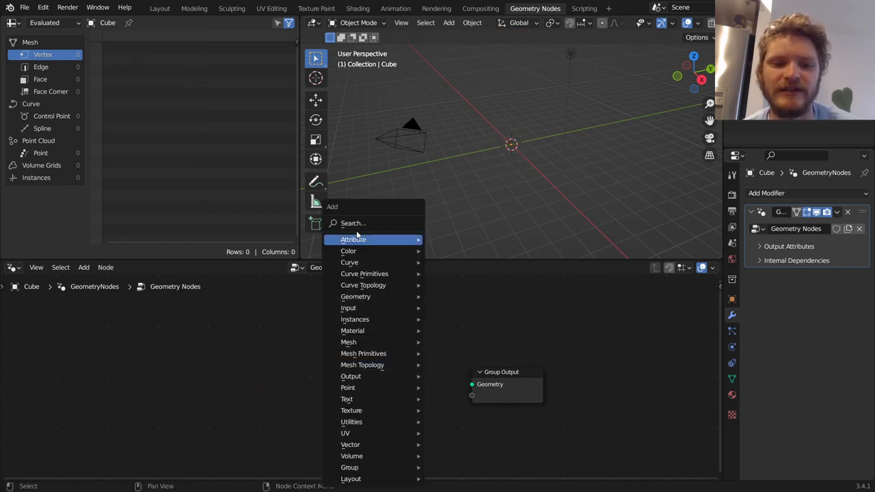
{"action": "type", "text": "u"}
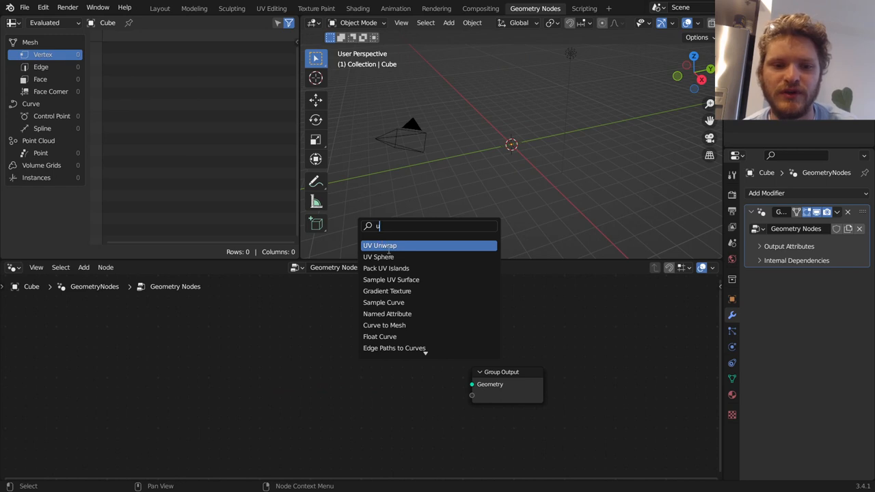
{"action": "left_click", "coordinate": [378, 256]}
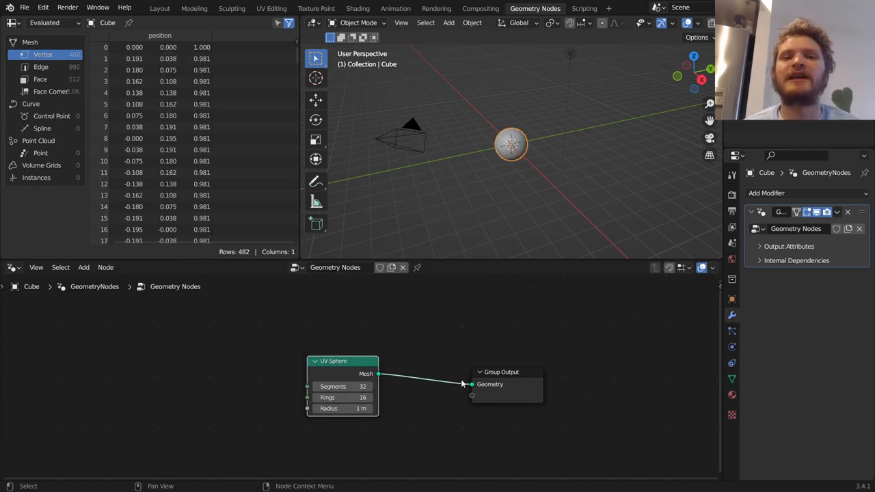